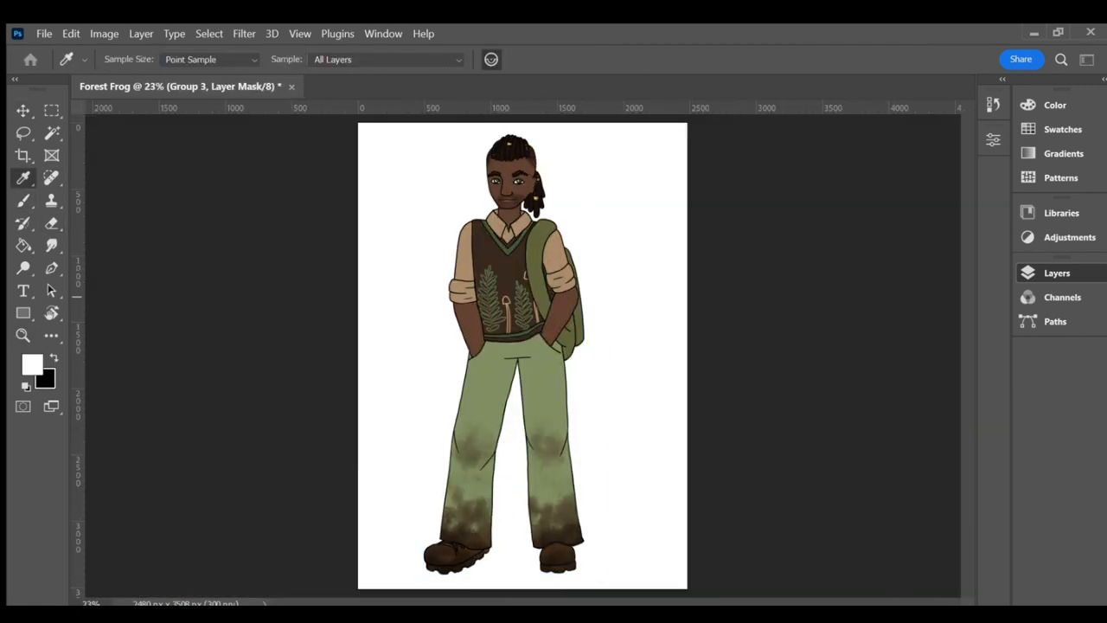
Paint shadow strokes on the vest, arms and backpack, blending them with Smudge at 16%
{"action": "left_click", "coordinate": [24, 200]}
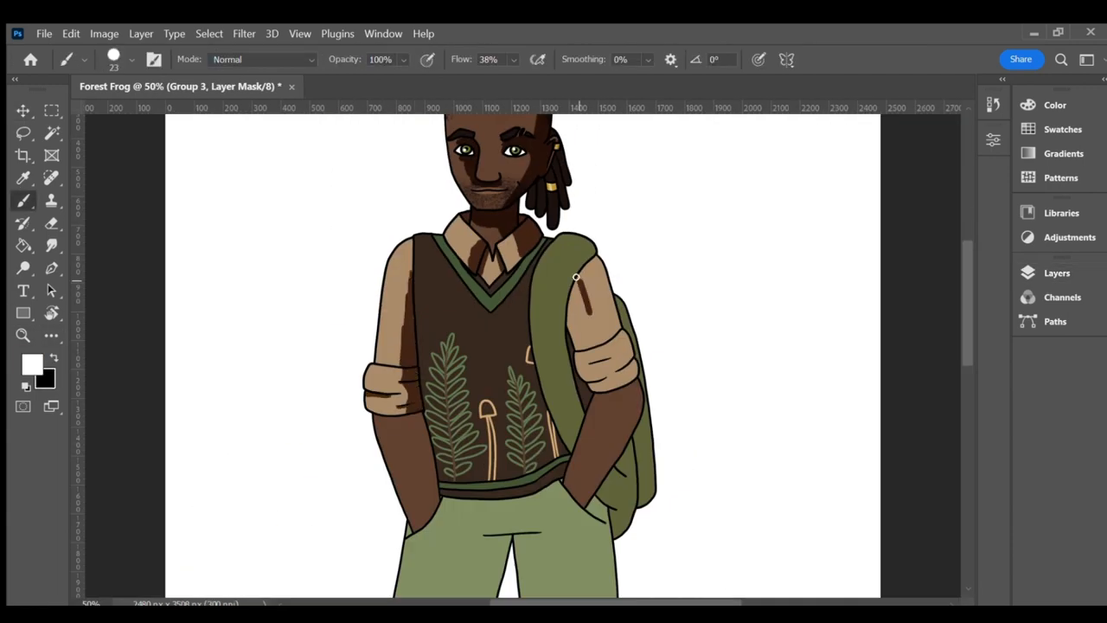
{"action": "scroll", "scroll_direction": "down", "scroll_amount": 3}
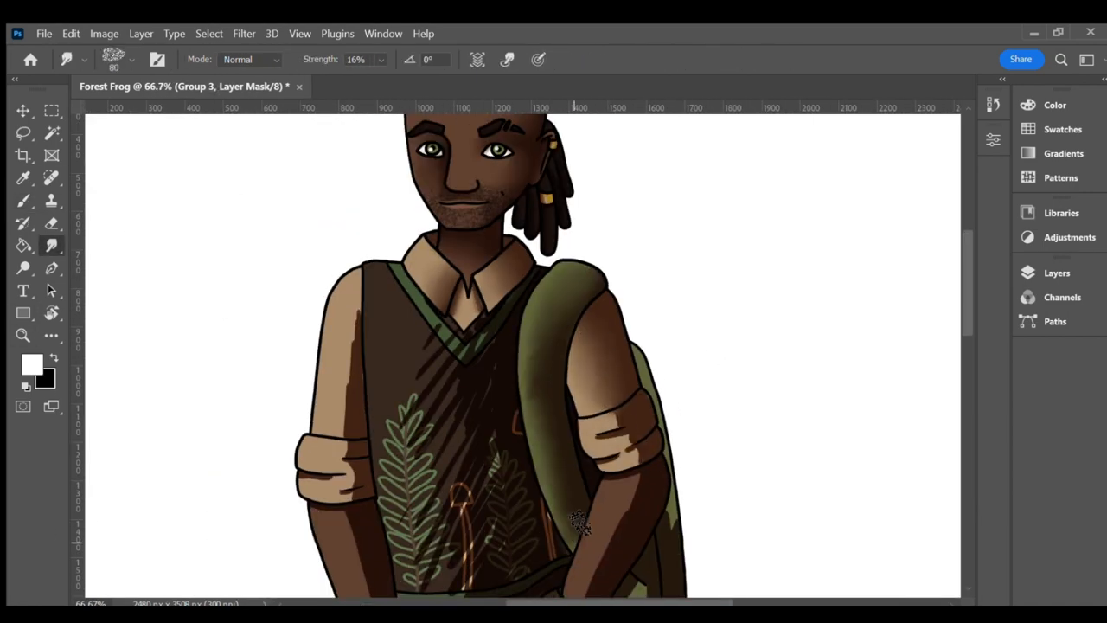
{"action": "scroll", "scroll_direction": "down", "scroll_amount": 3}
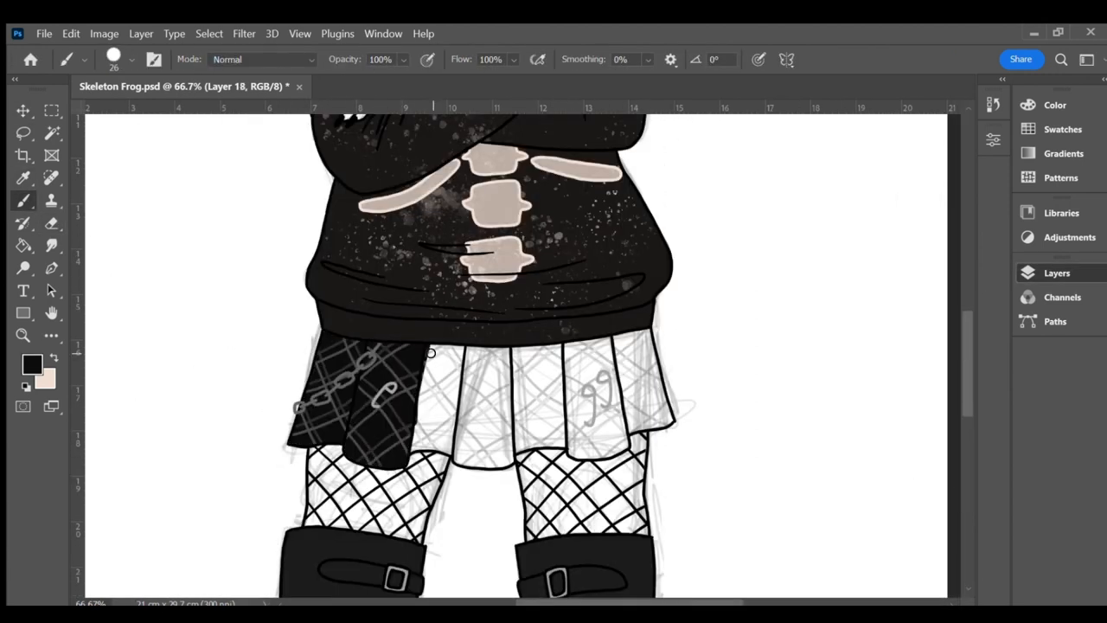
Pick the black Brush to paint the skirt fill and plaid lines on Layer 18
{"action": "left_click", "coordinate": [23, 109]}
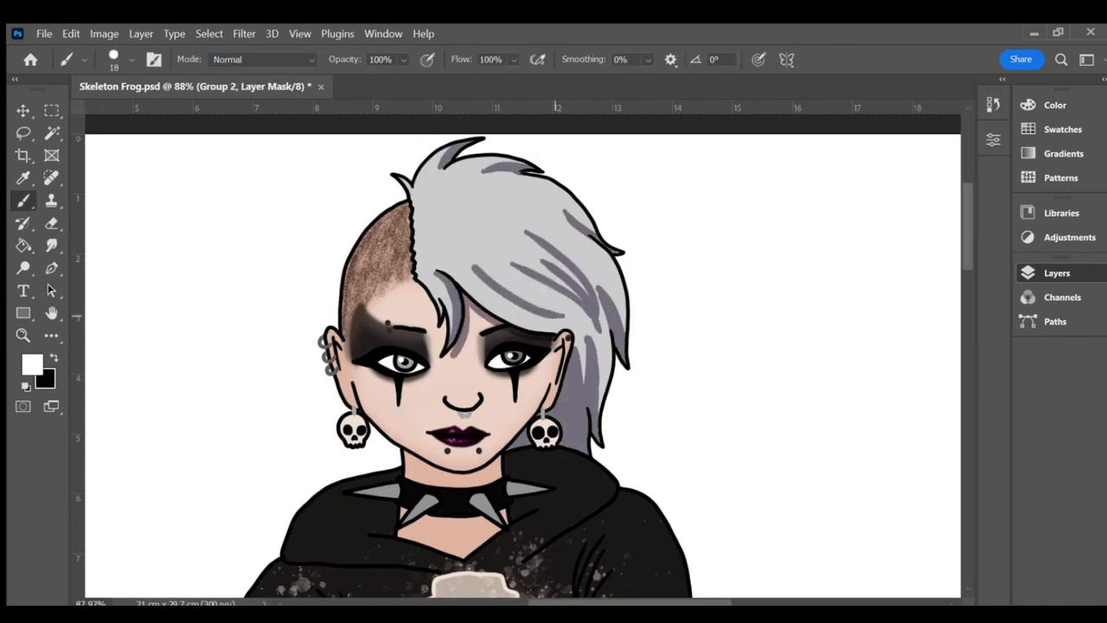
Blend face and silver hair shading at 18% flow, then finish the skirt plaid and fishnet tones
{"action": "scroll", "scroll_direction": "down", "scroll_amount": 3}
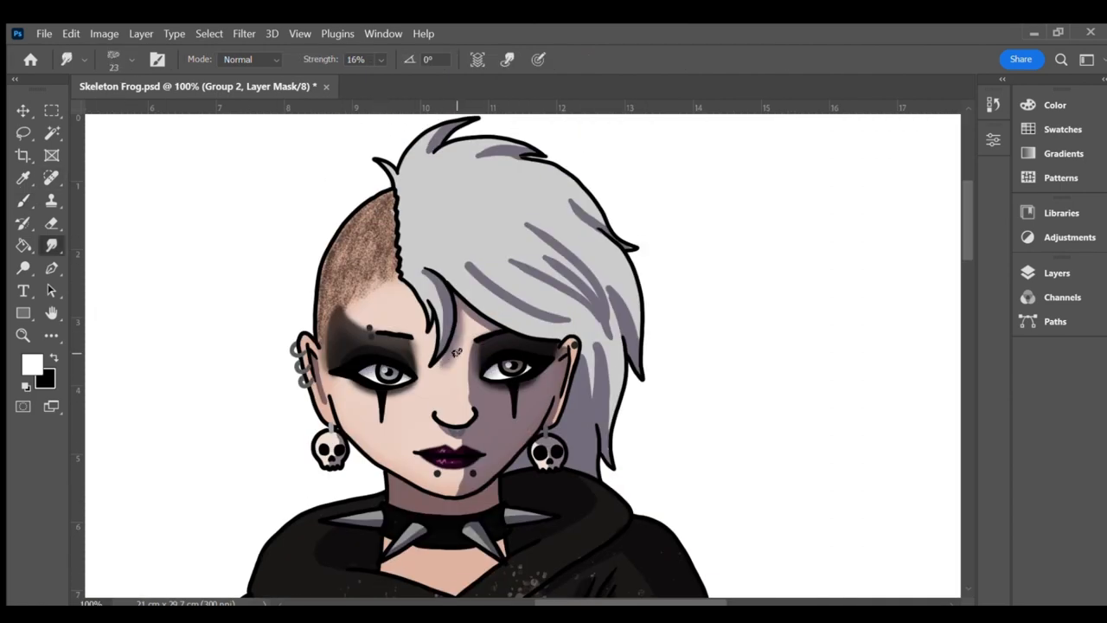
{"action": "scroll", "scroll_direction": "down", "scroll_amount": 3}
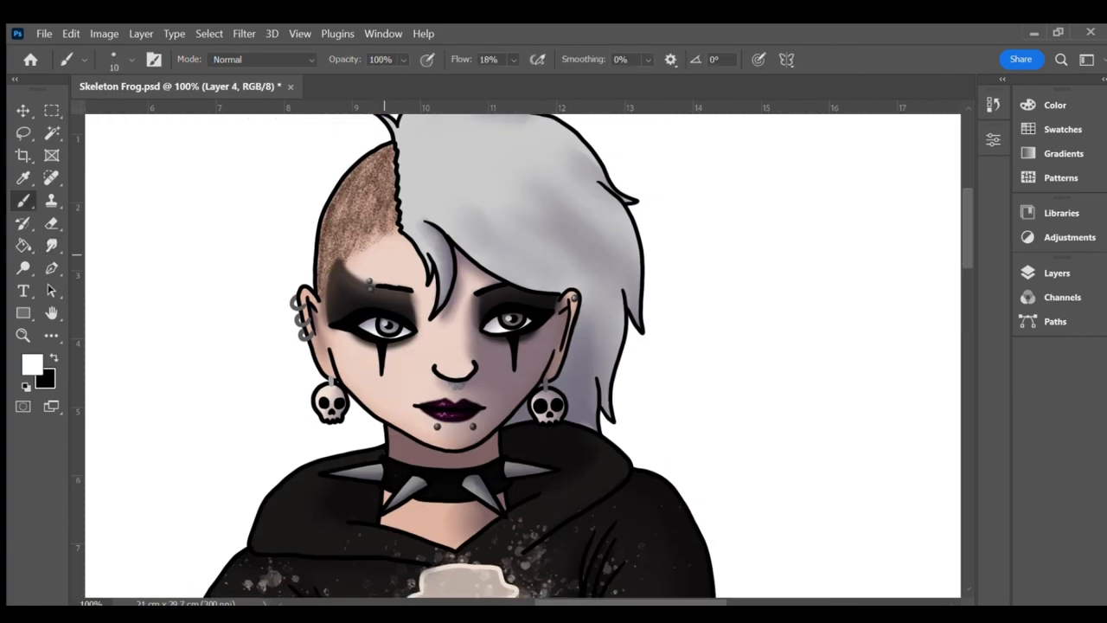
{"action": "scroll", "scroll_direction": "down", "scroll_amount": 3}
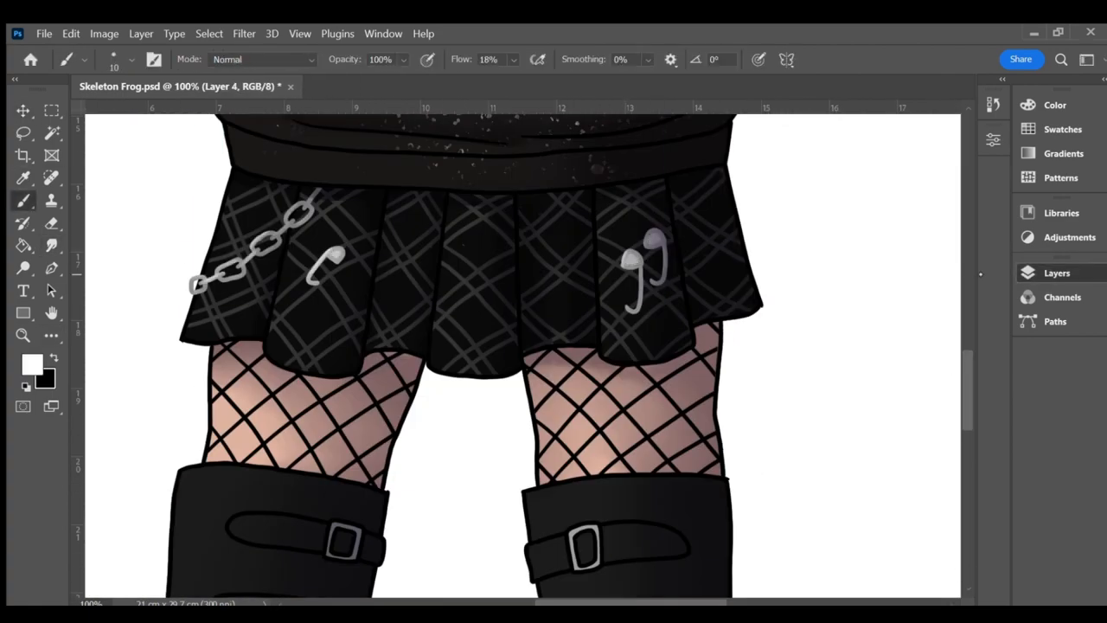